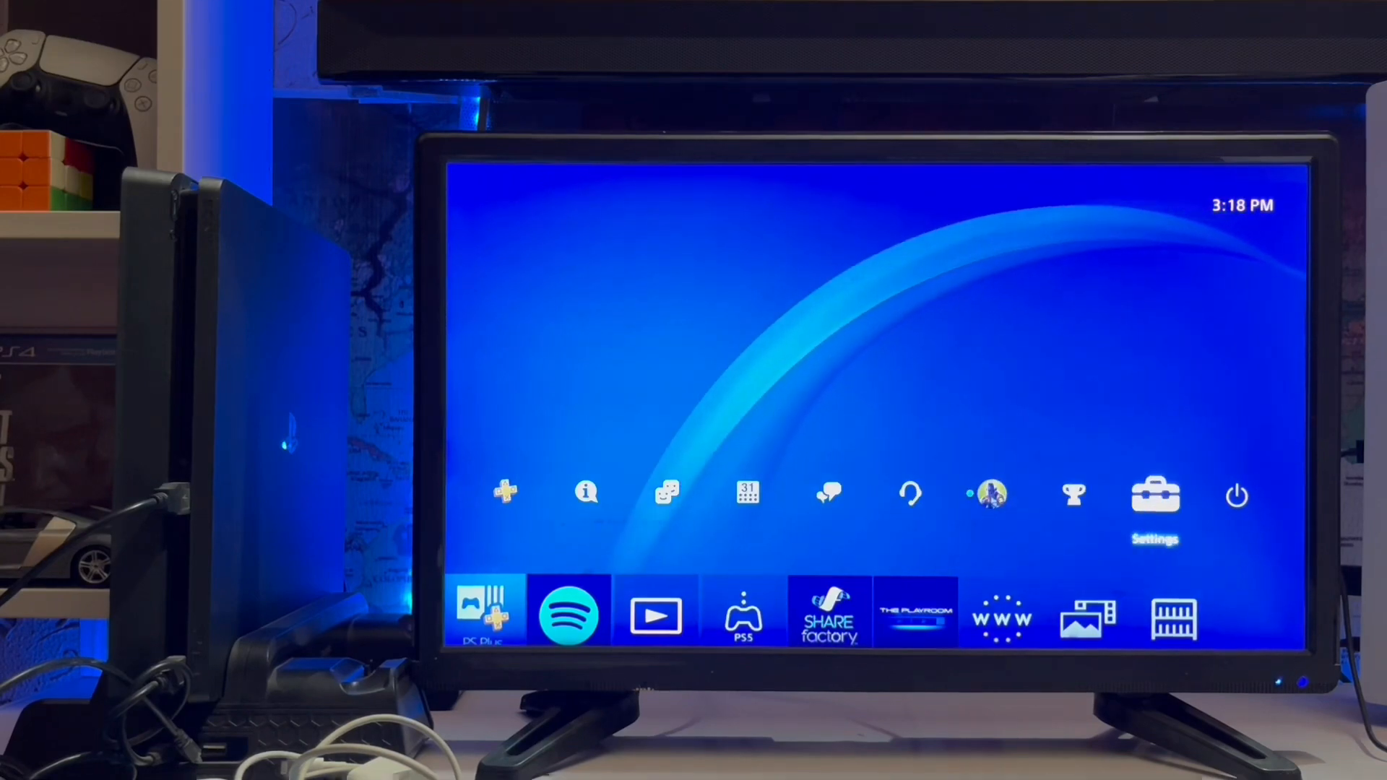
- Open Settings, check Network shows Connect to the Internet enabled, and return to the Settings list
click(1154, 493)
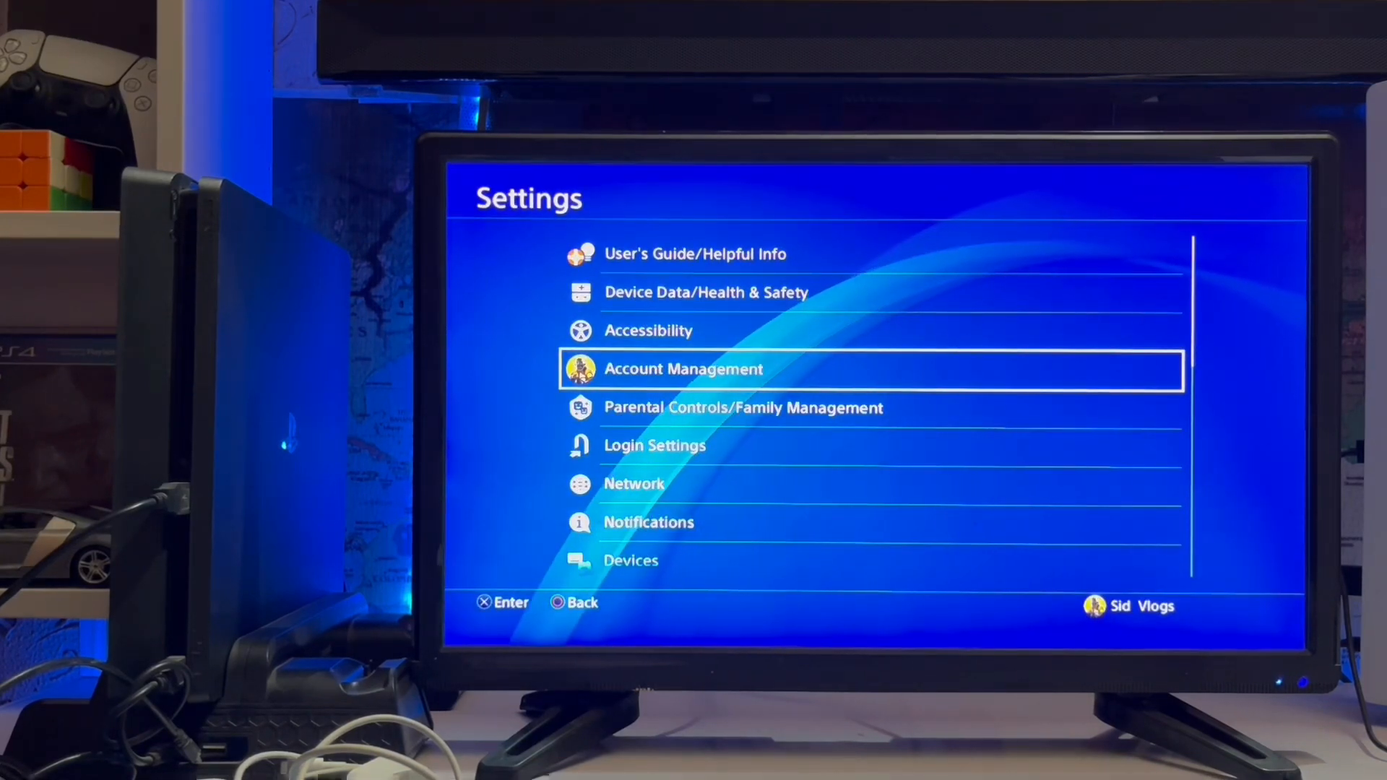
click(634, 484)
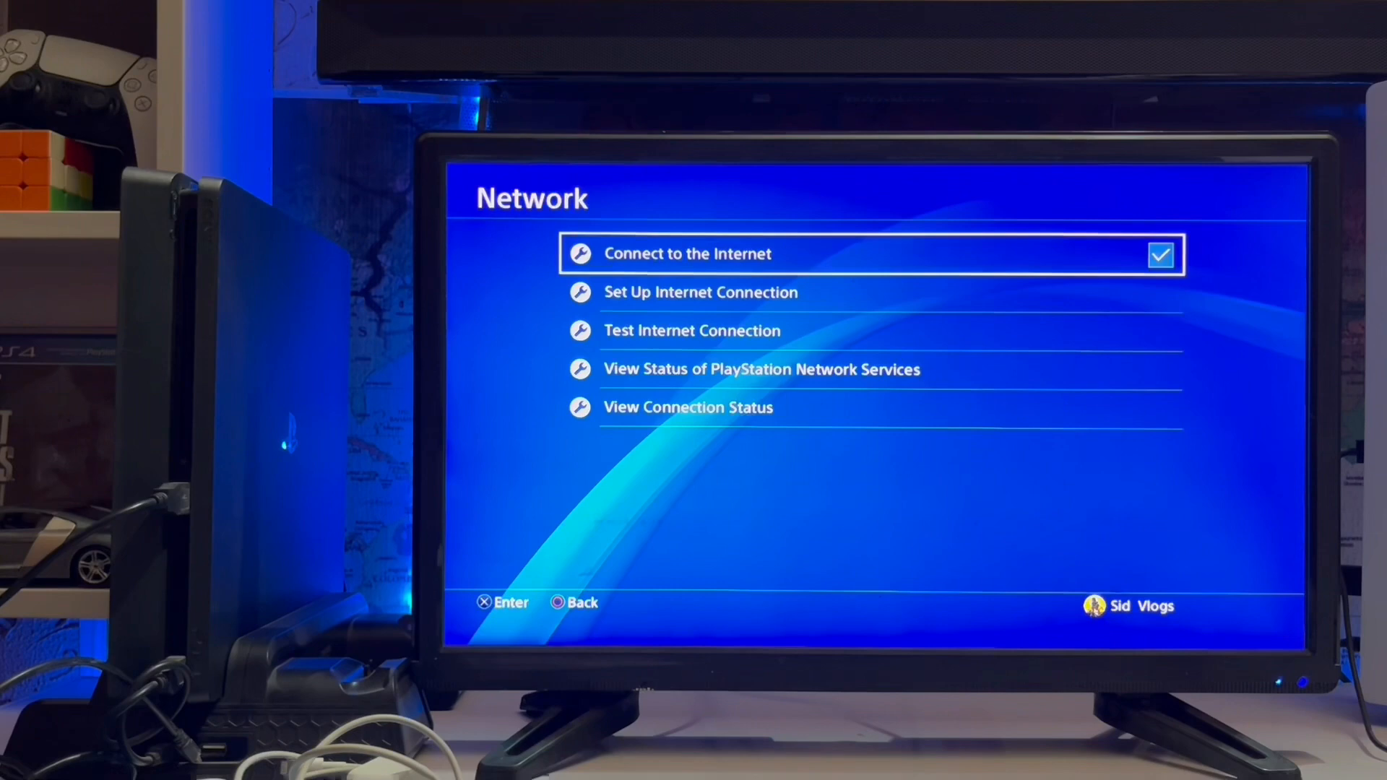
click(762, 369)
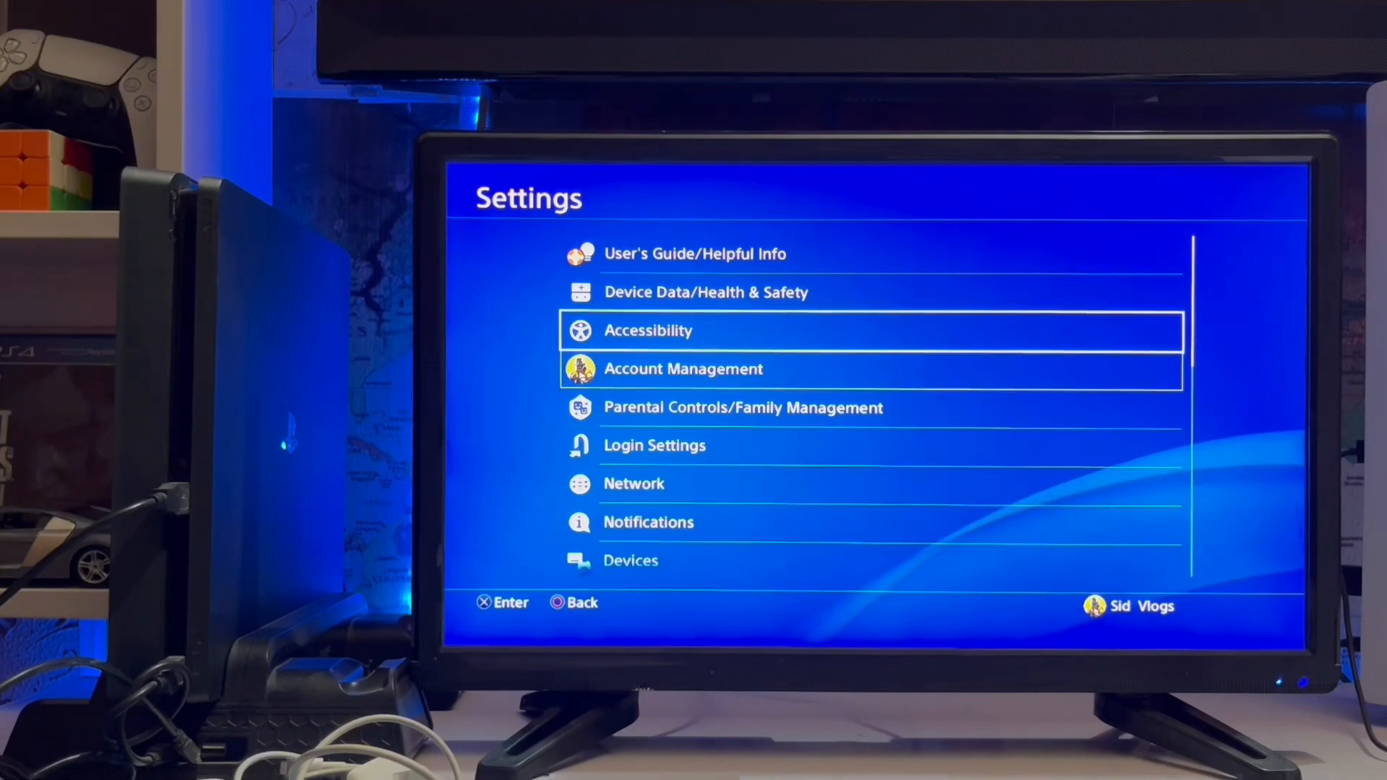
- Begin a Custom internet connection setup with Manual IP address settings
click(633, 483)
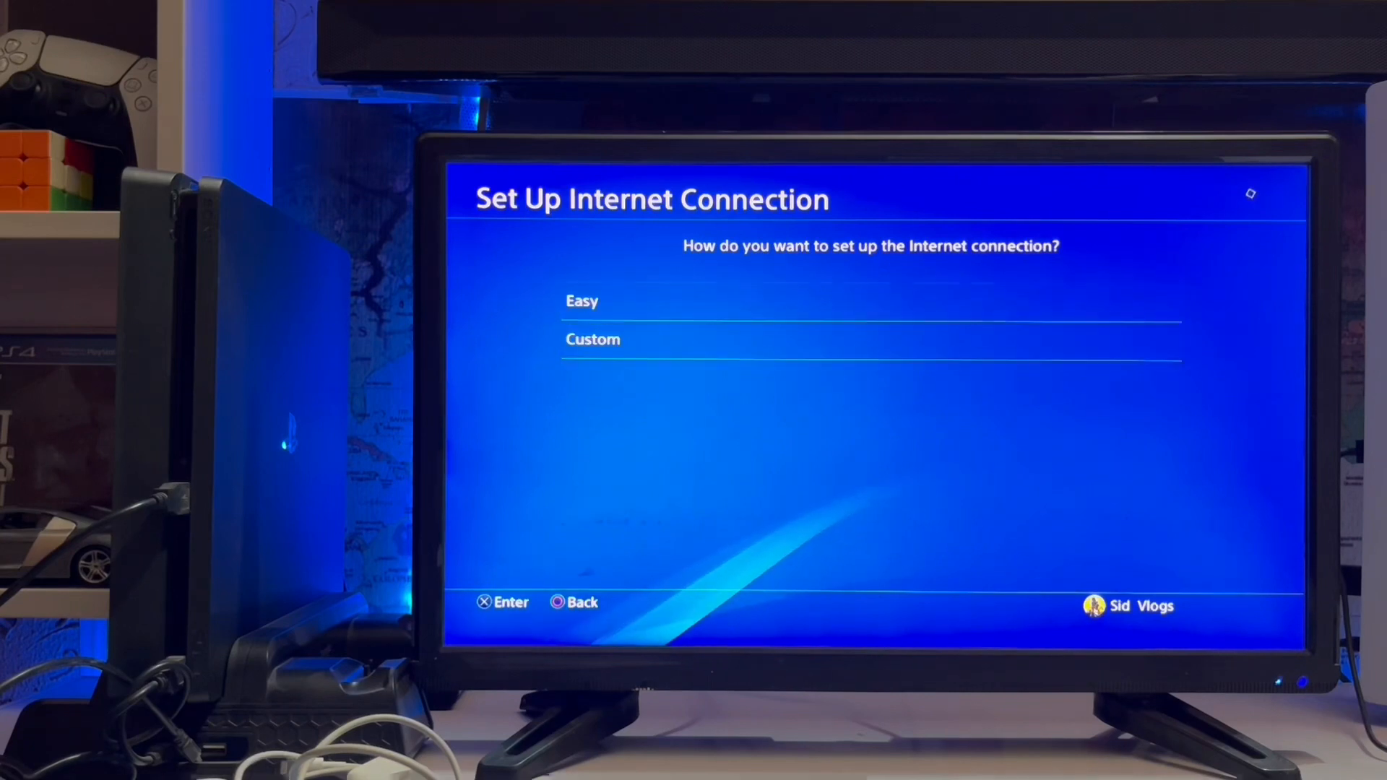
click(583, 301)
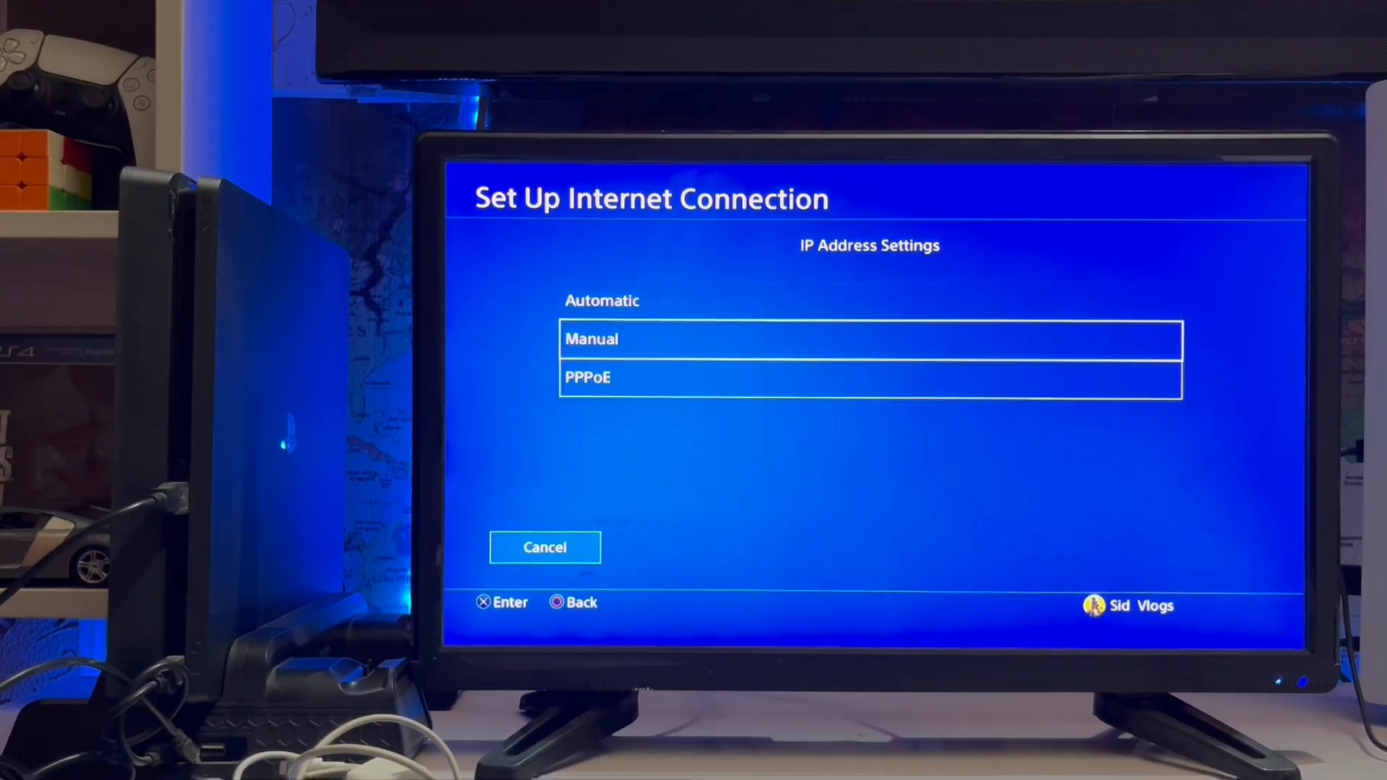
click(870, 339)
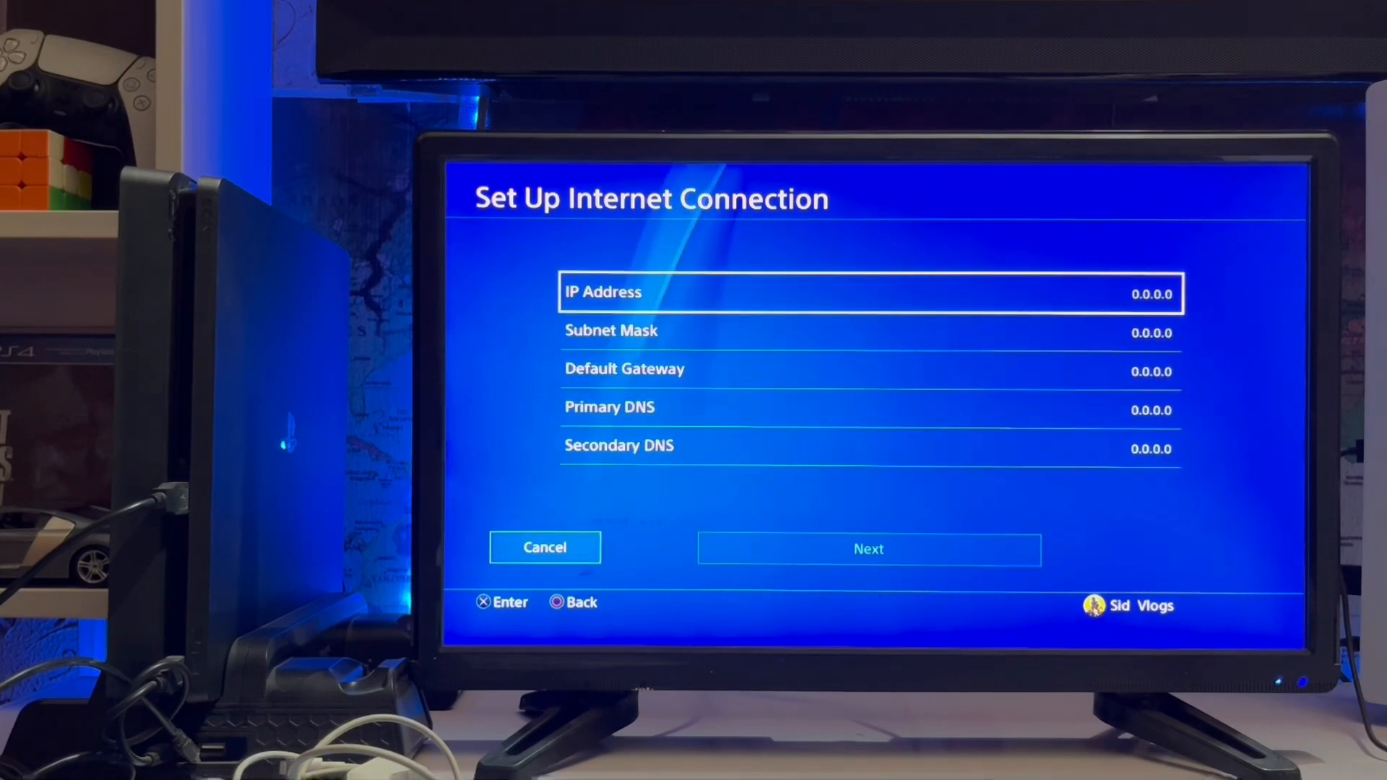
- Enter 8.8.8.8 as the Primary DNS on the number pad and confirm
key(down)
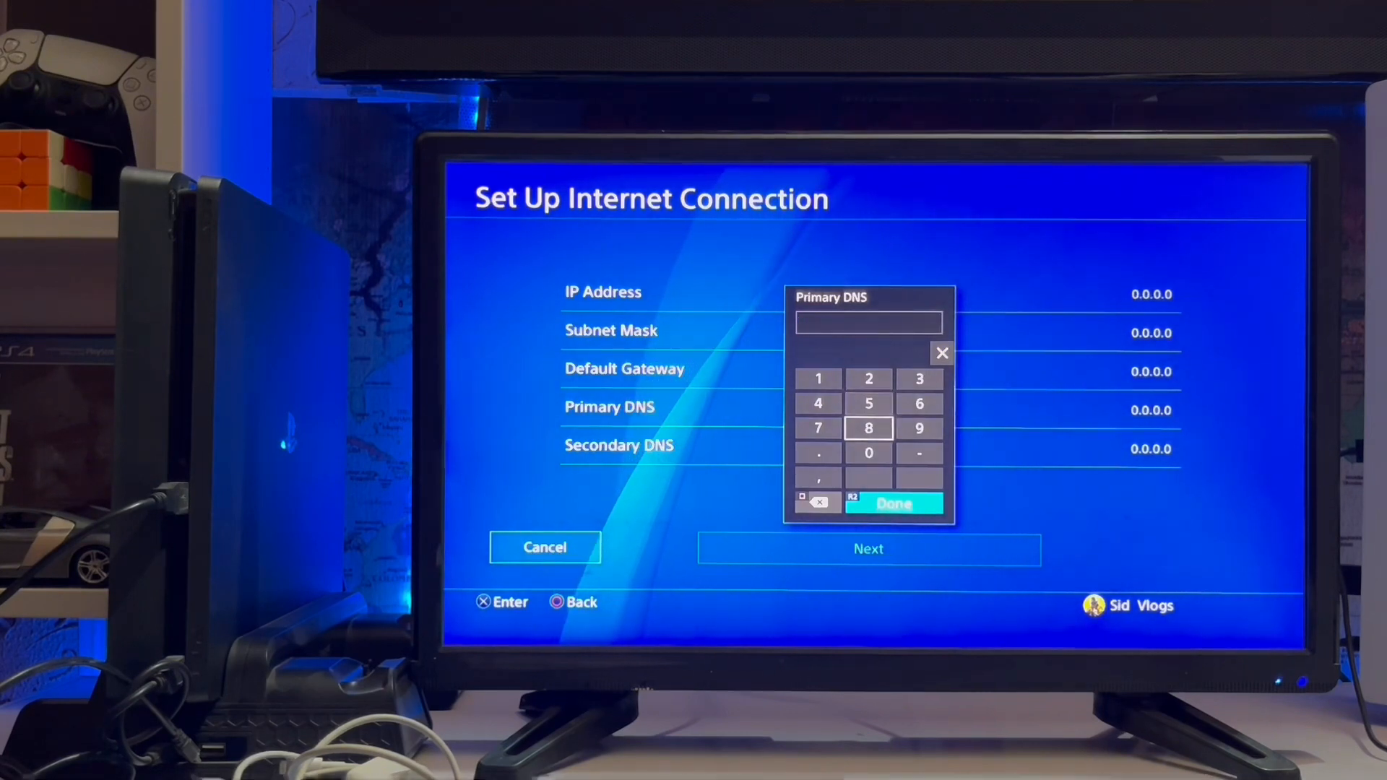
click(868, 429)
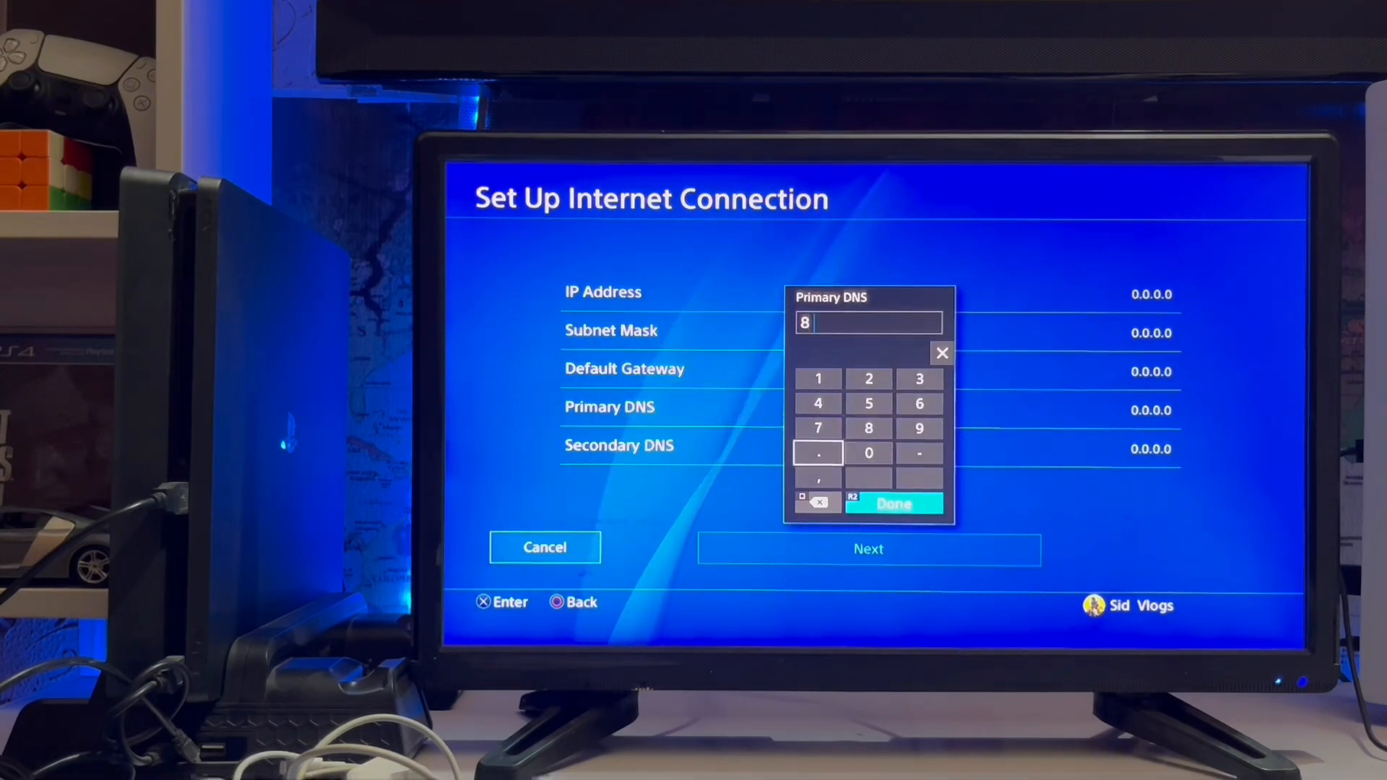
click(868, 453)
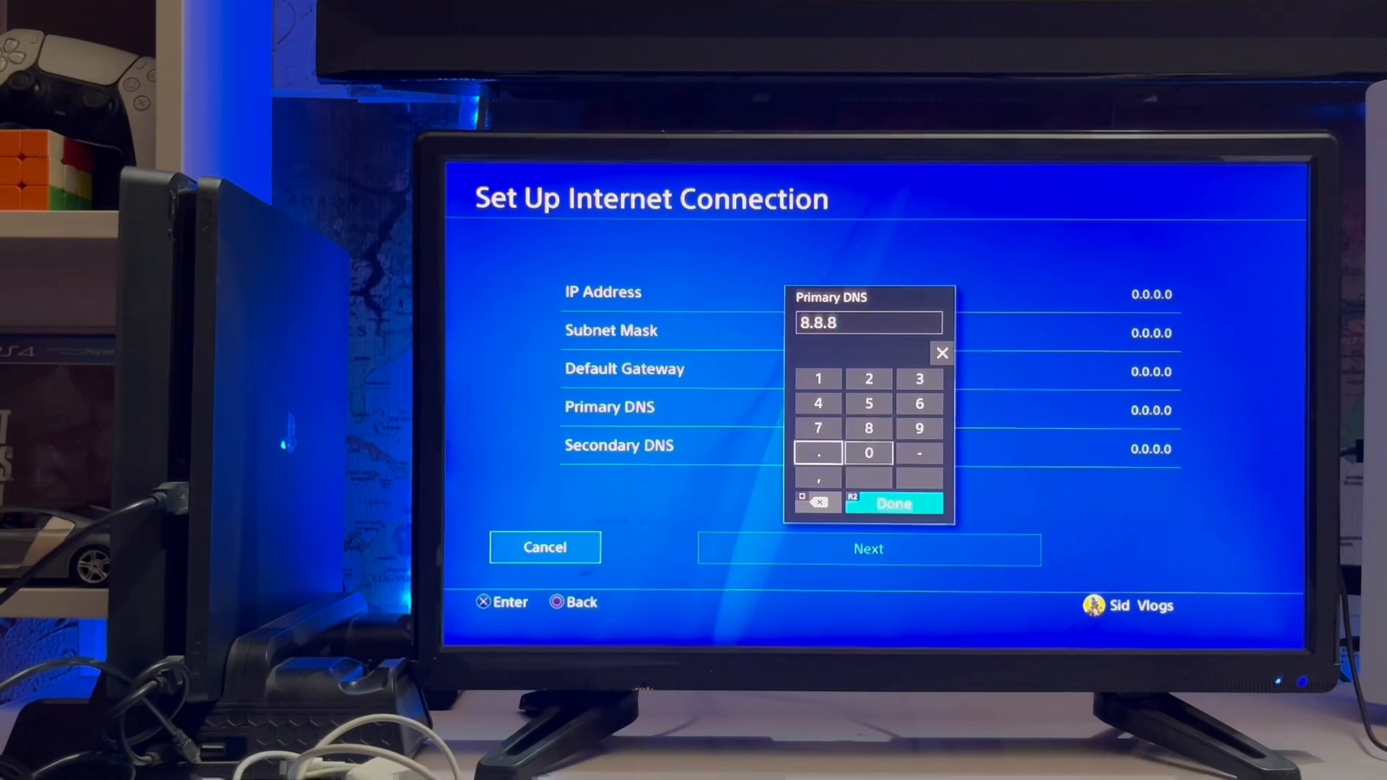
click(893, 503)
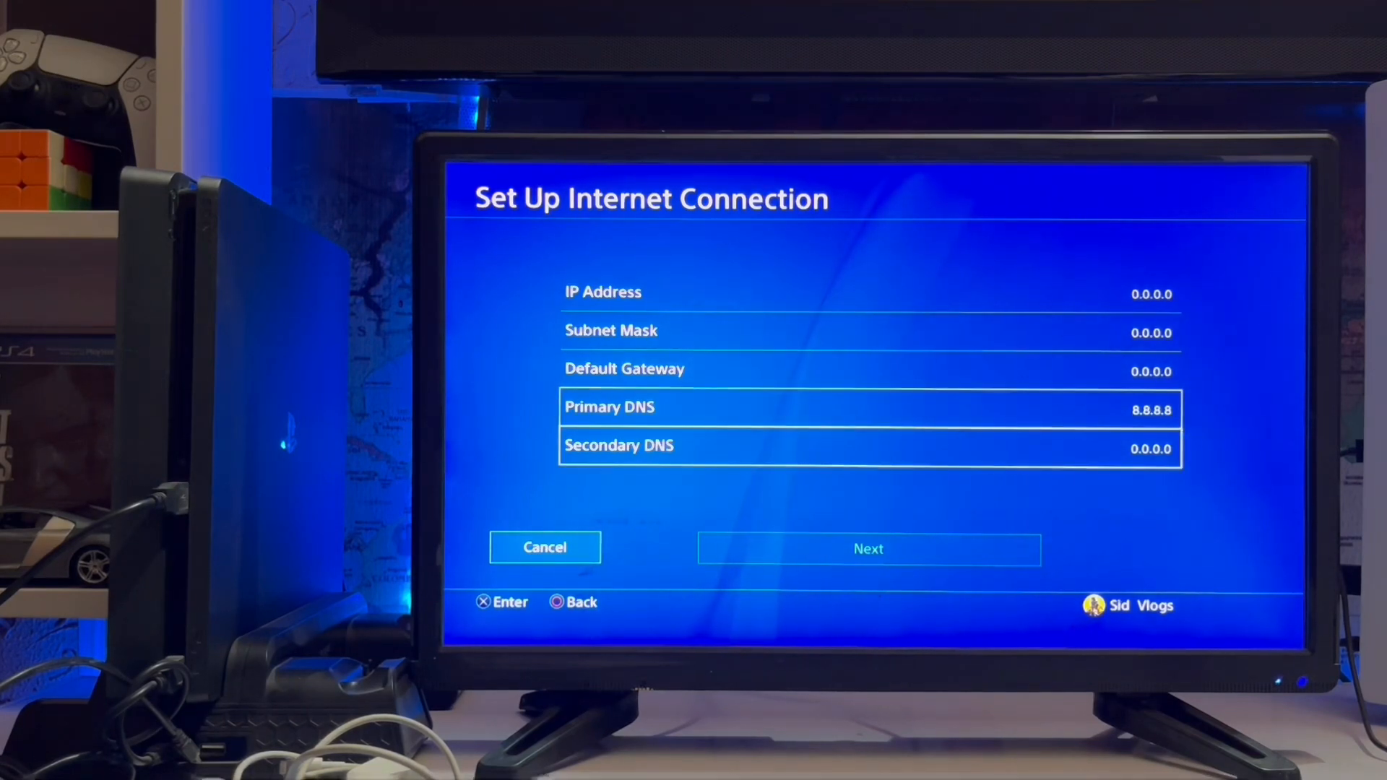
- Enter 1.1.1.1 as the Secondary DNS and complete the connection setup
click(871, 449)
text(1)
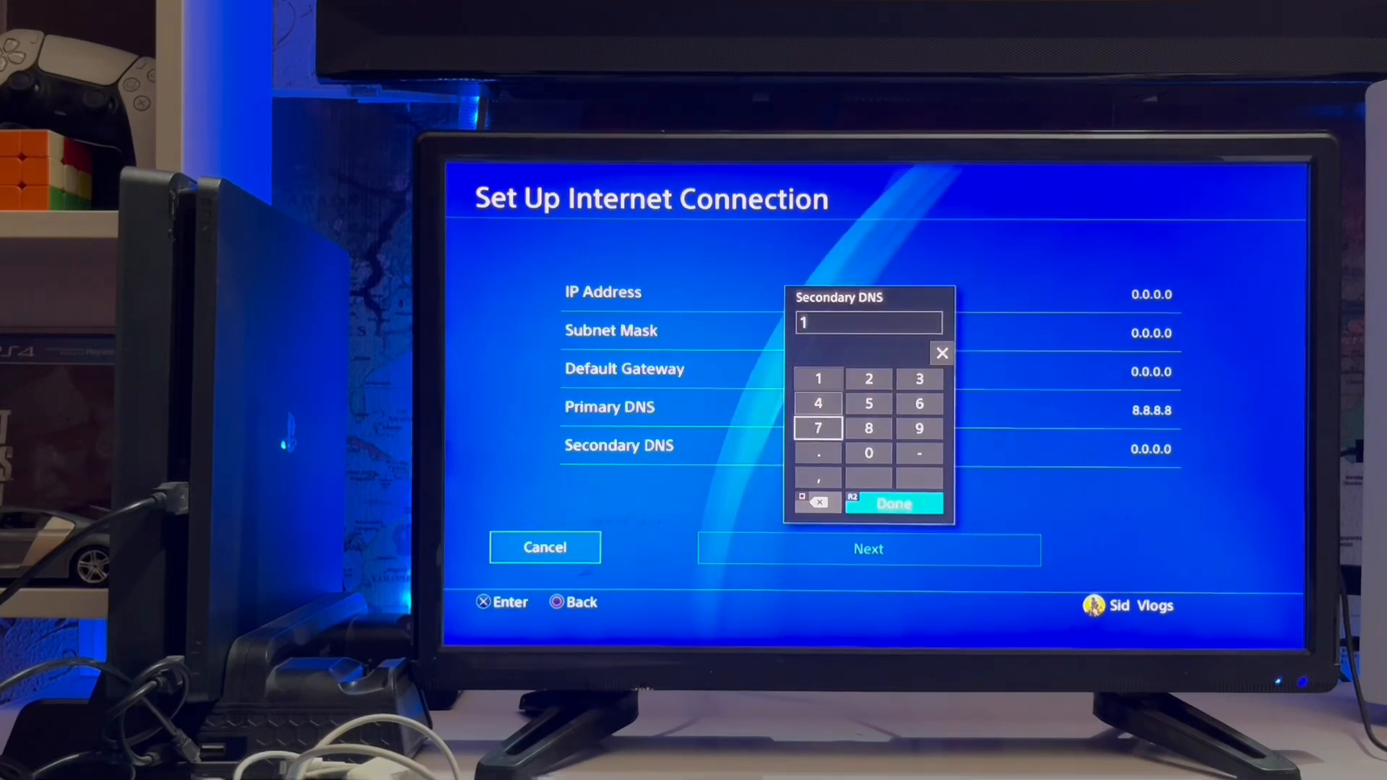
click(817, 453)
text(.1.1)
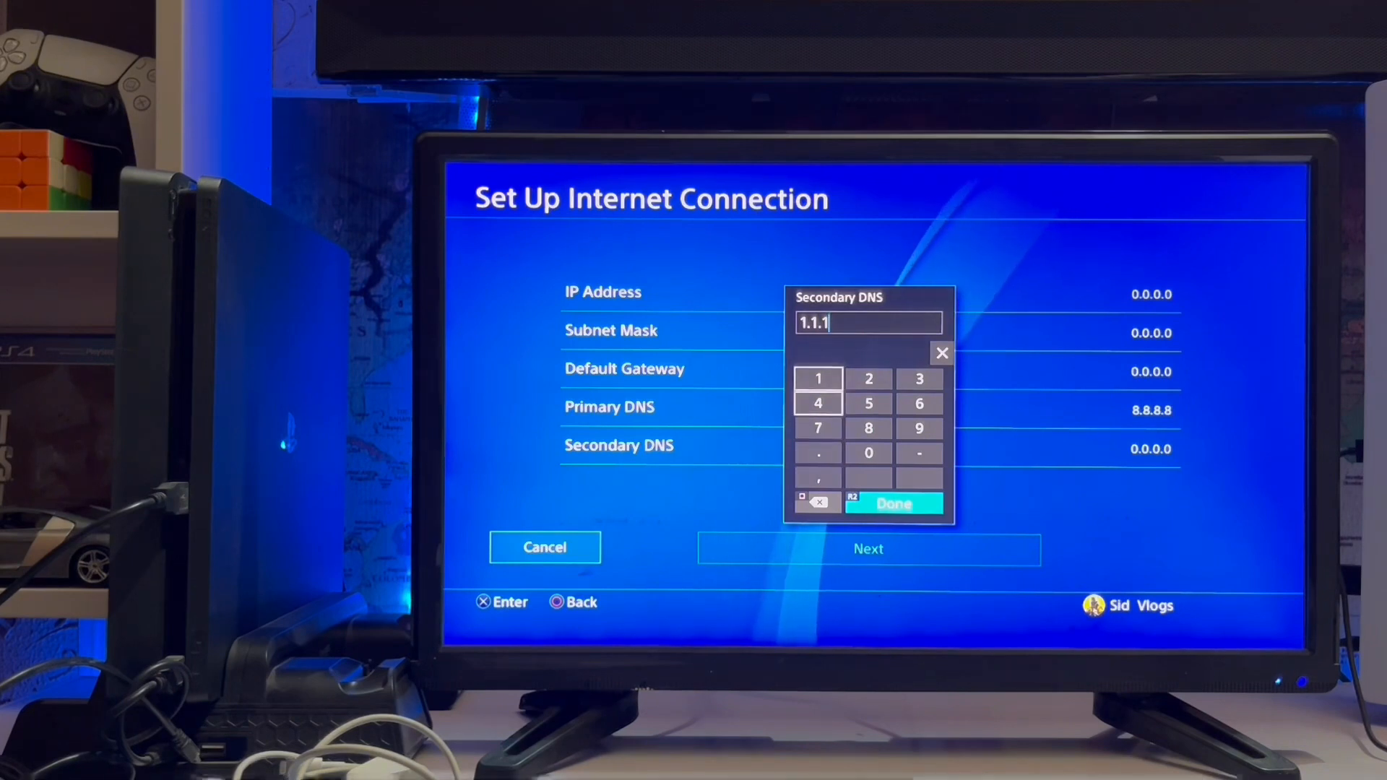
click(819, 379)
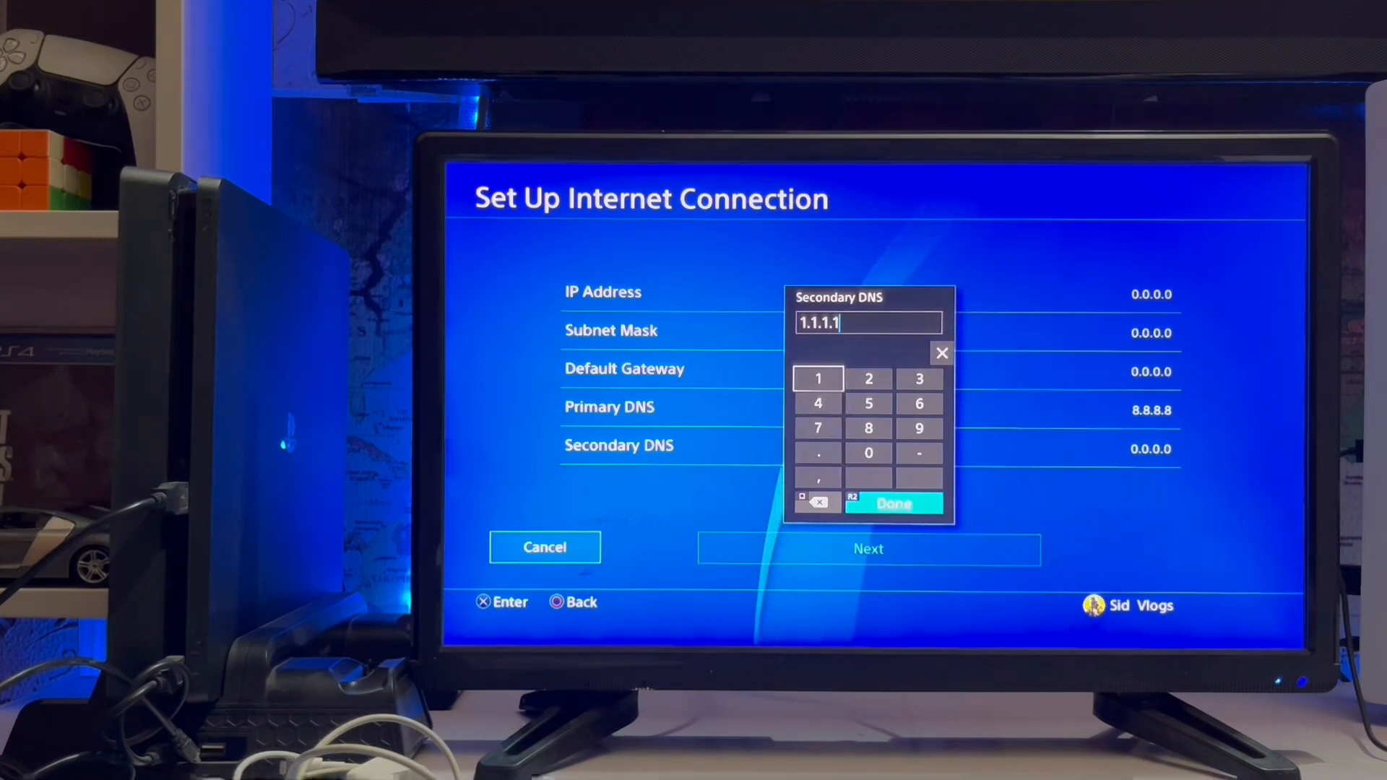
click(894, 503)
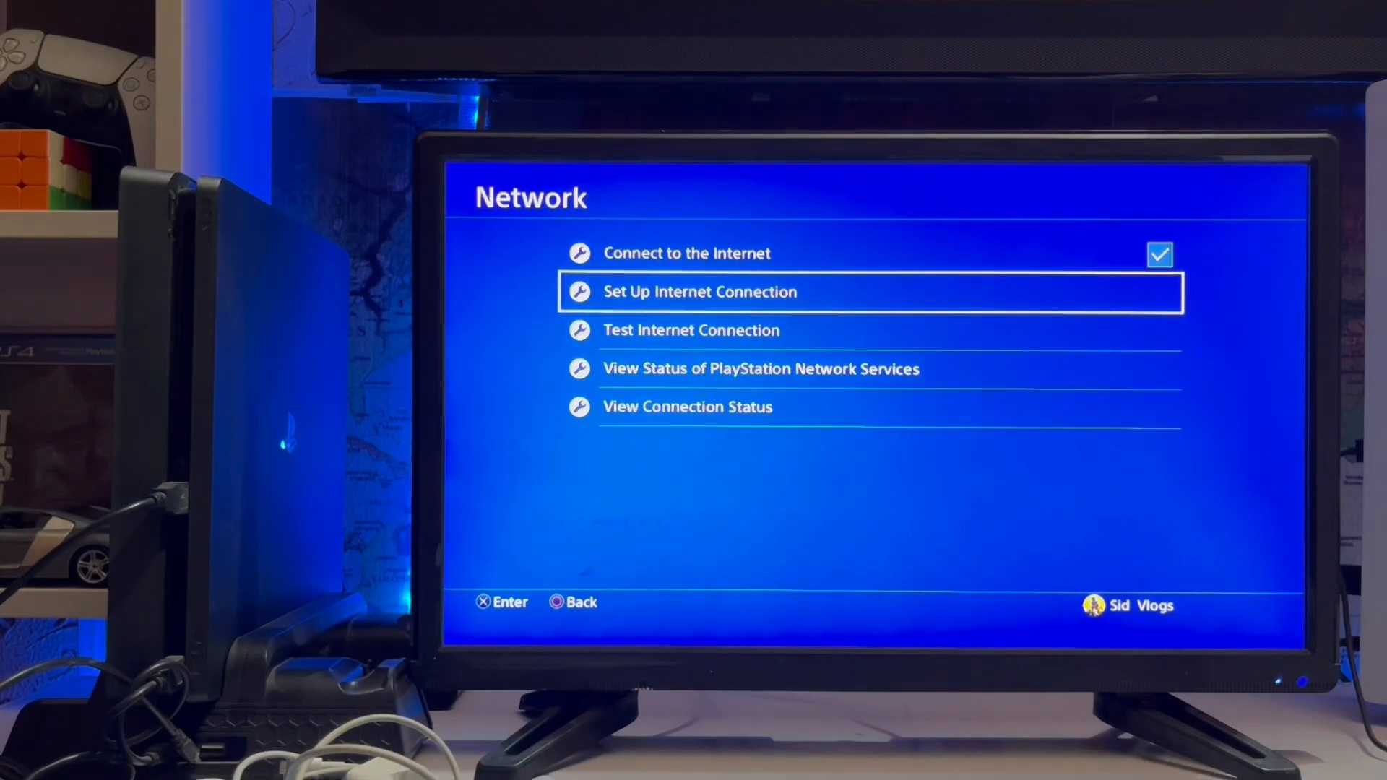
- Run Test Internet Connection, get successful internet and PSN sign-in with NAT Type 2, and return
key(Down)
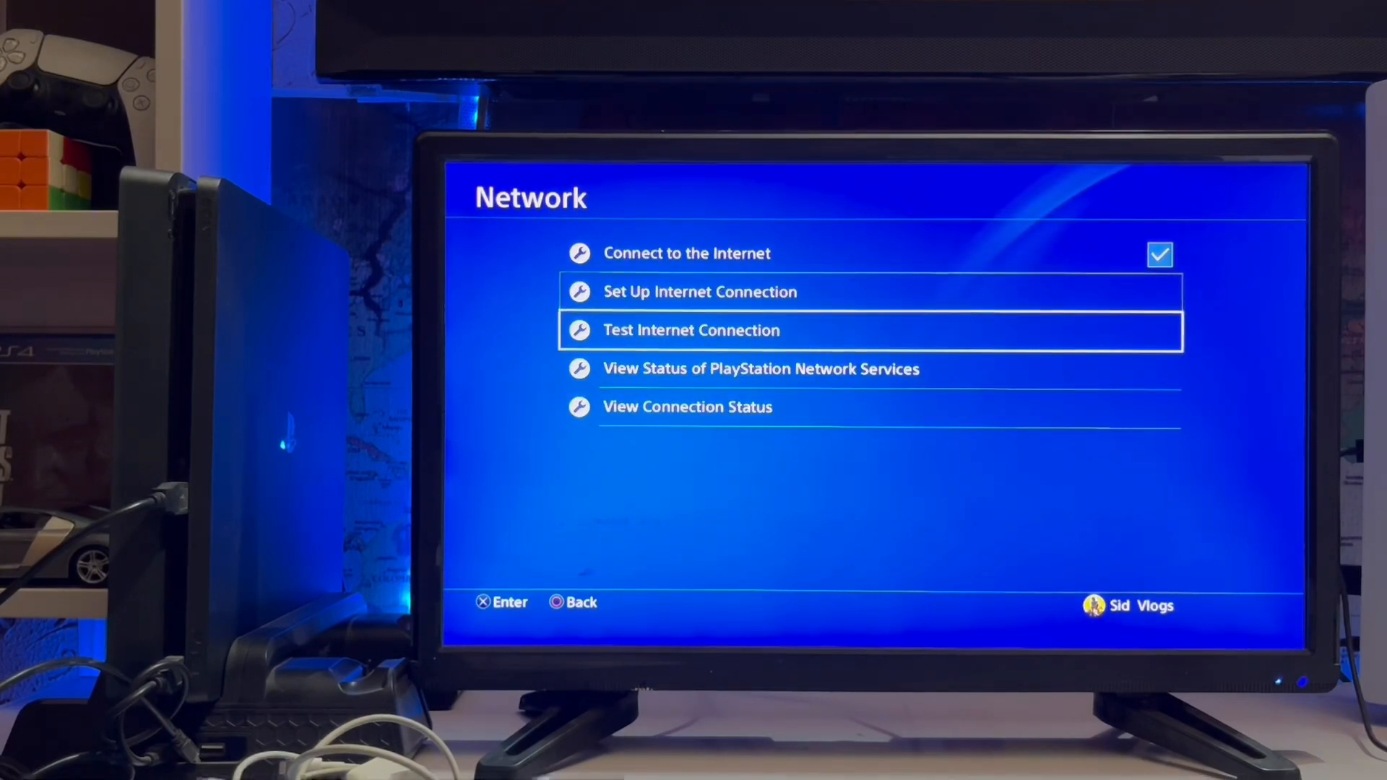
key(up)
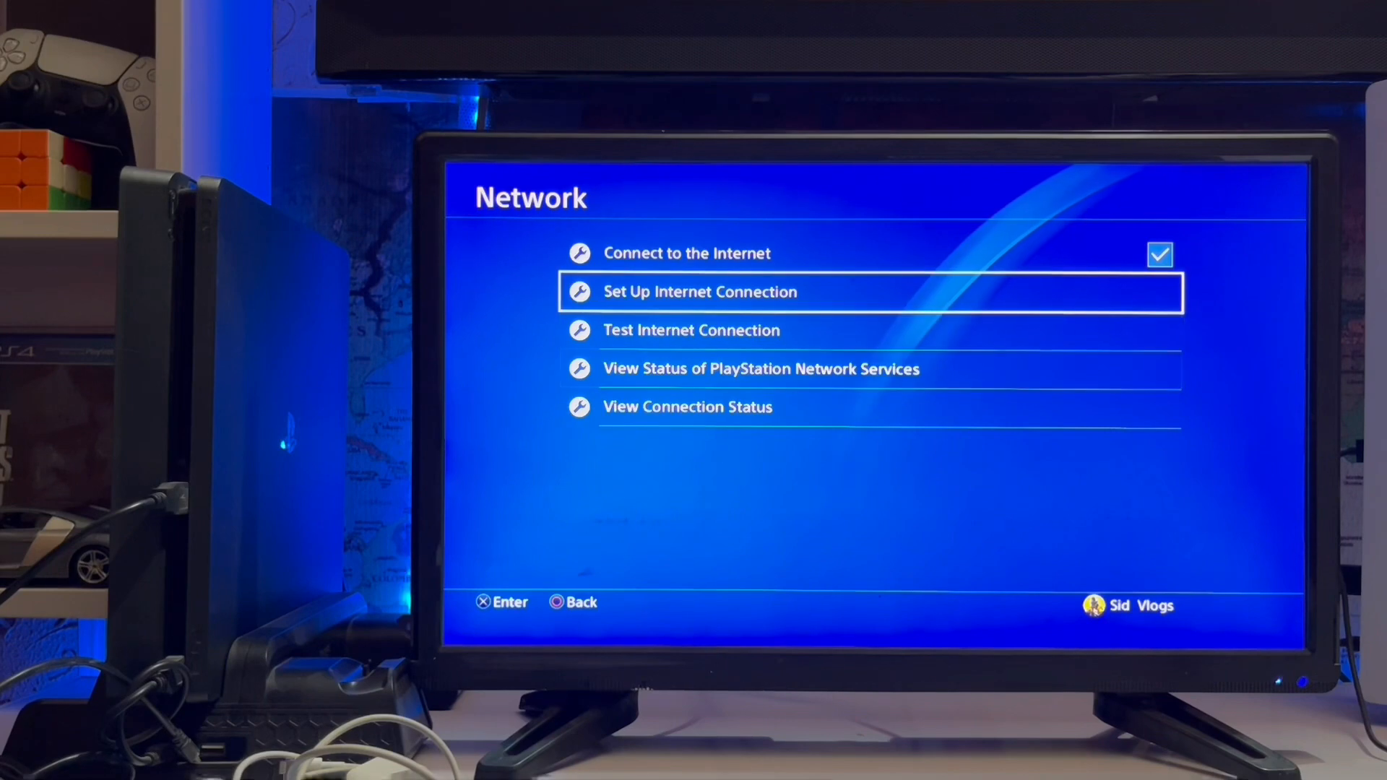
click(690, 330)
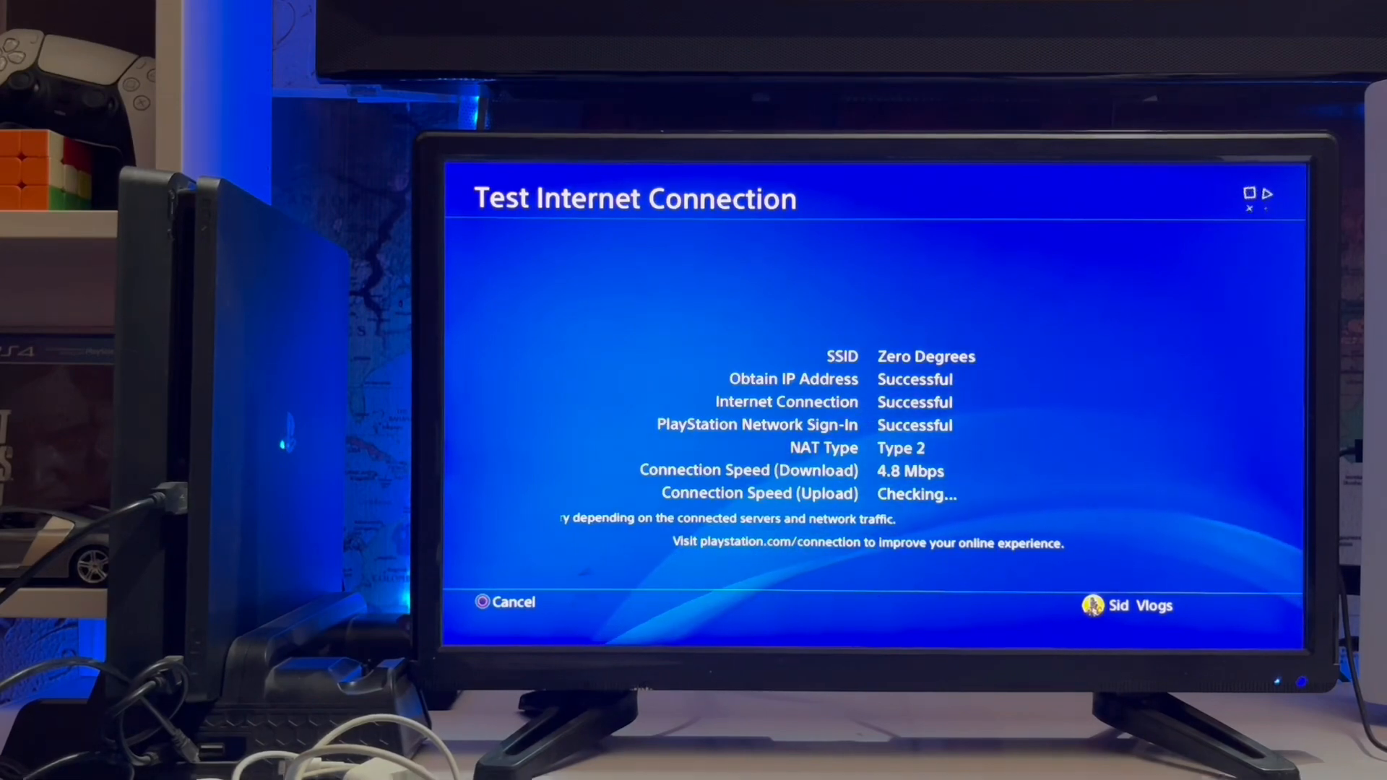
click(503, 603)
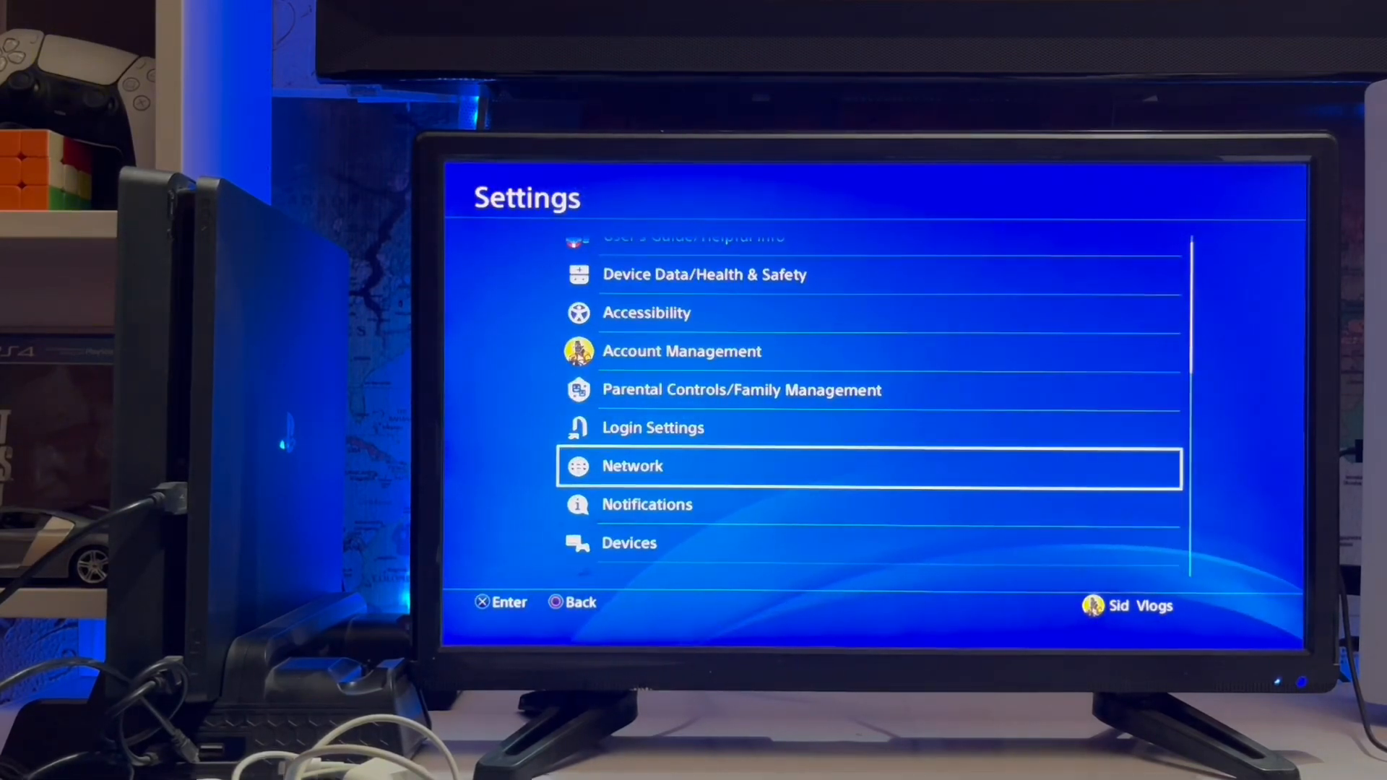